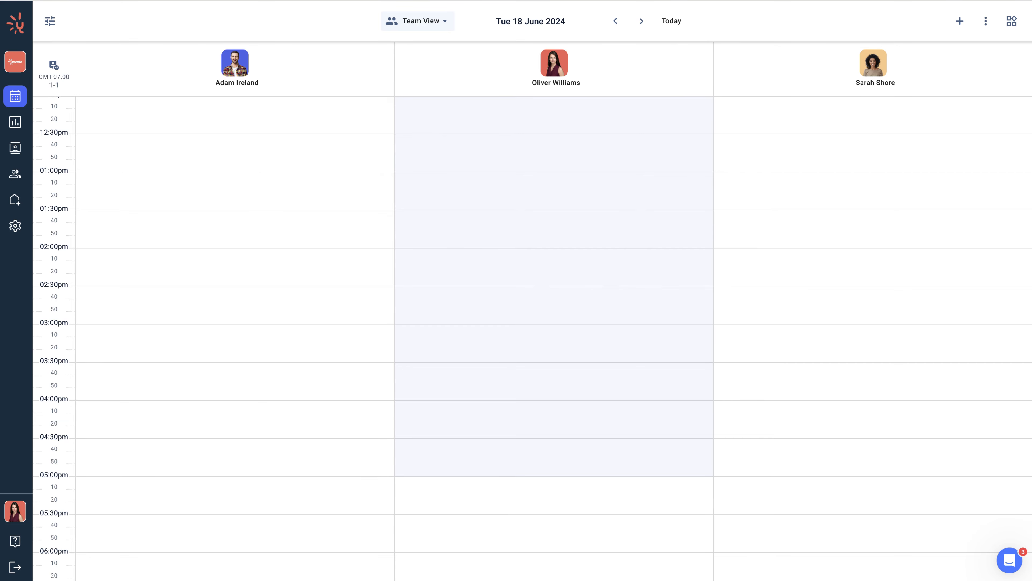
left_click(15, 148)
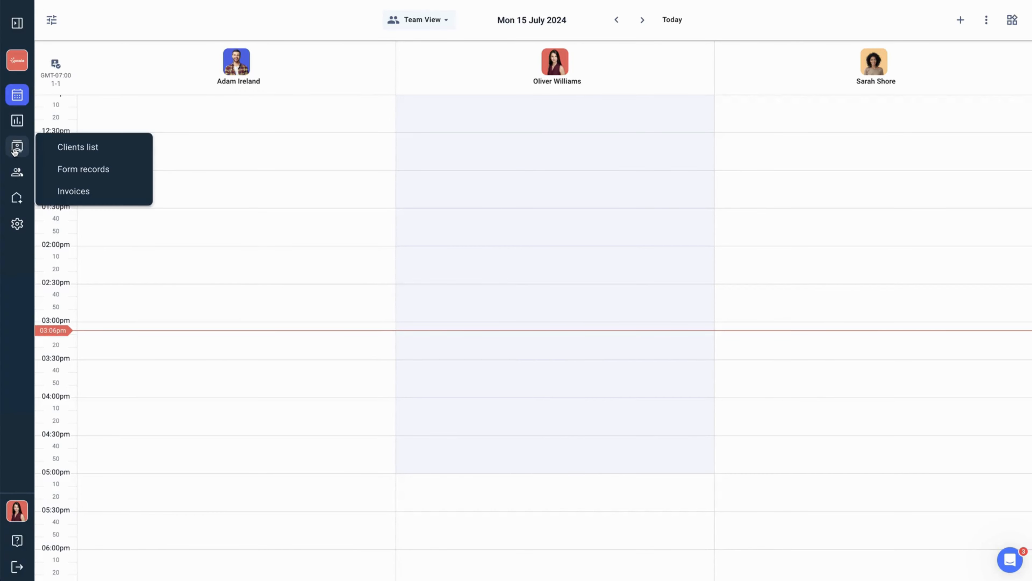
mouse_move(78, 147)
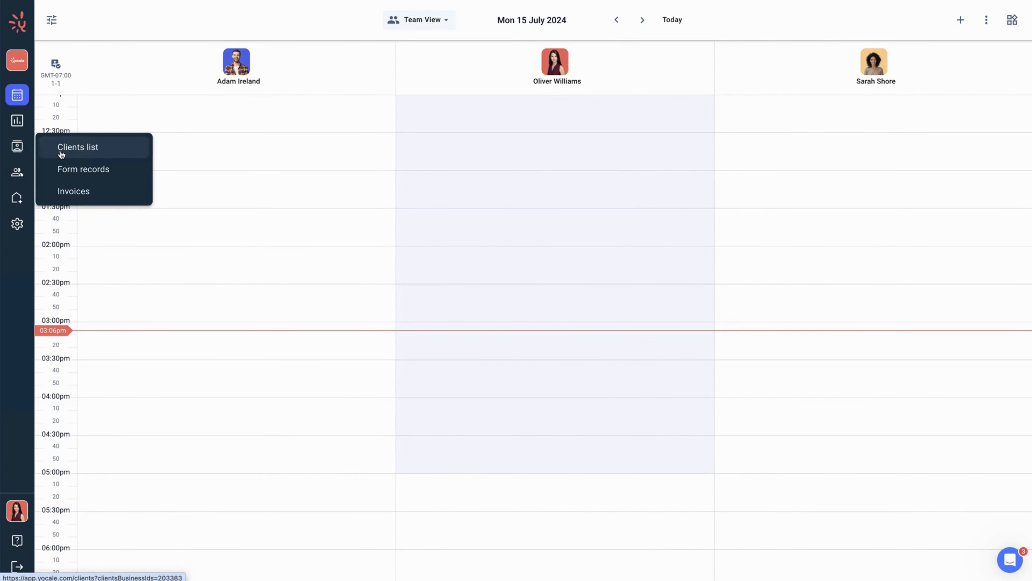
left_click(78, 147)
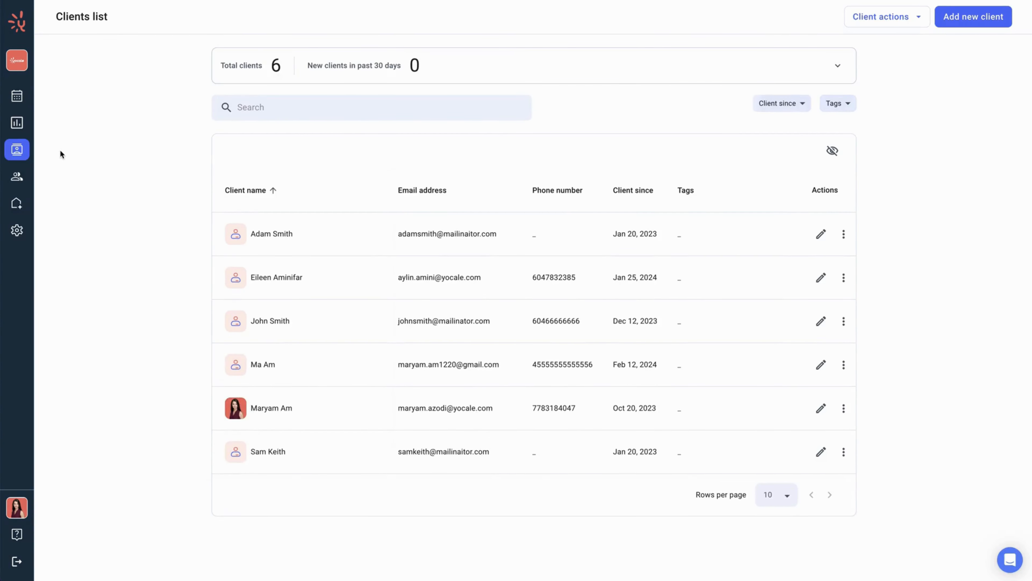
left_click(271, 233)
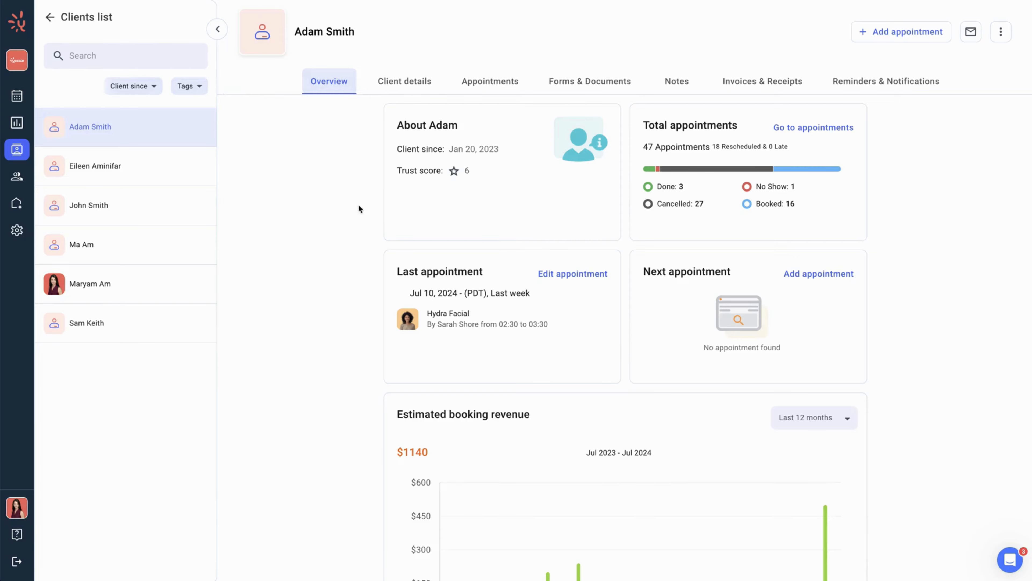
left_click(589, 82)
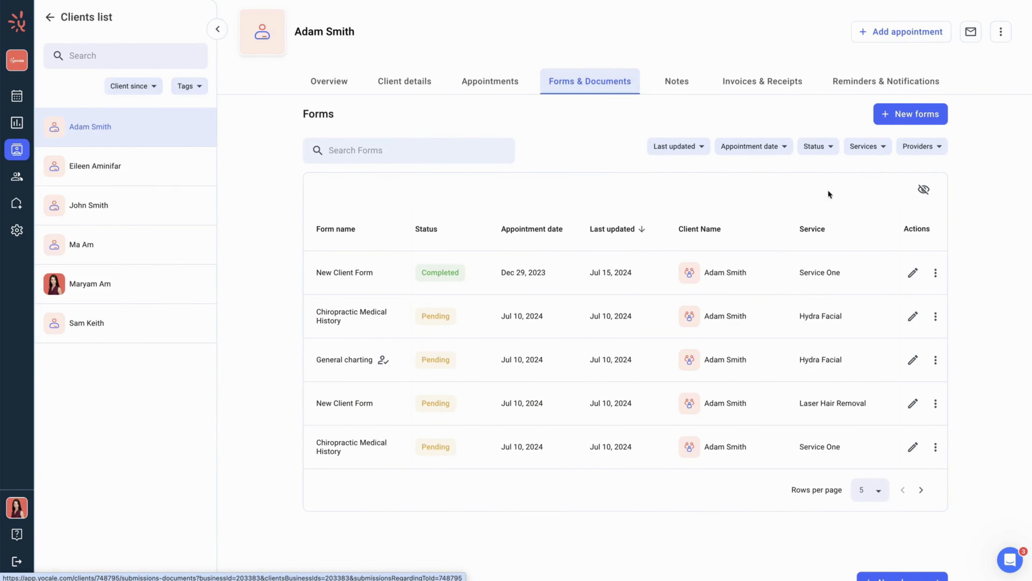
- Download Adam Smith's completed New Client Form from its actions menu
left_click(935, 273)
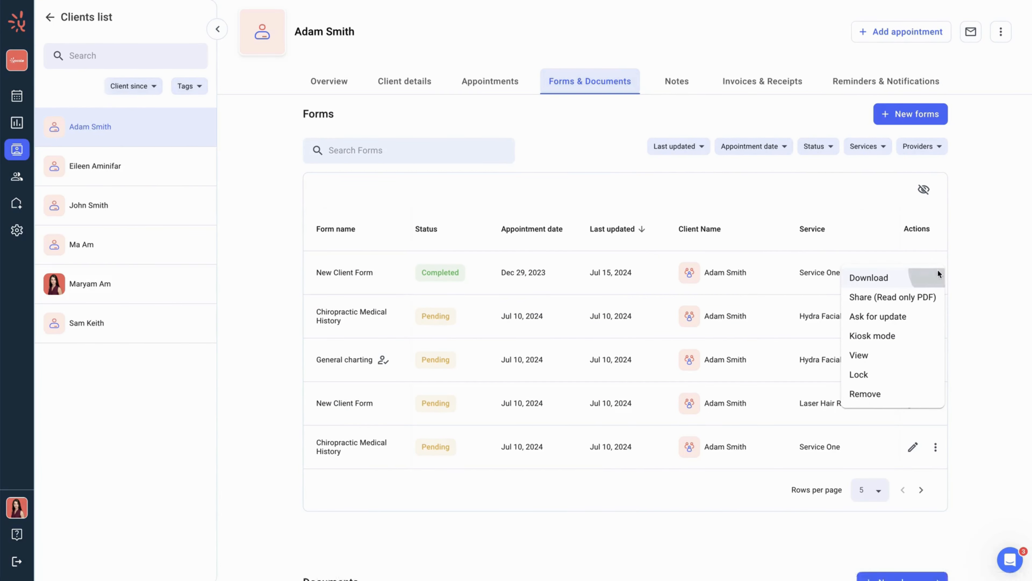
left_click(858, 355)
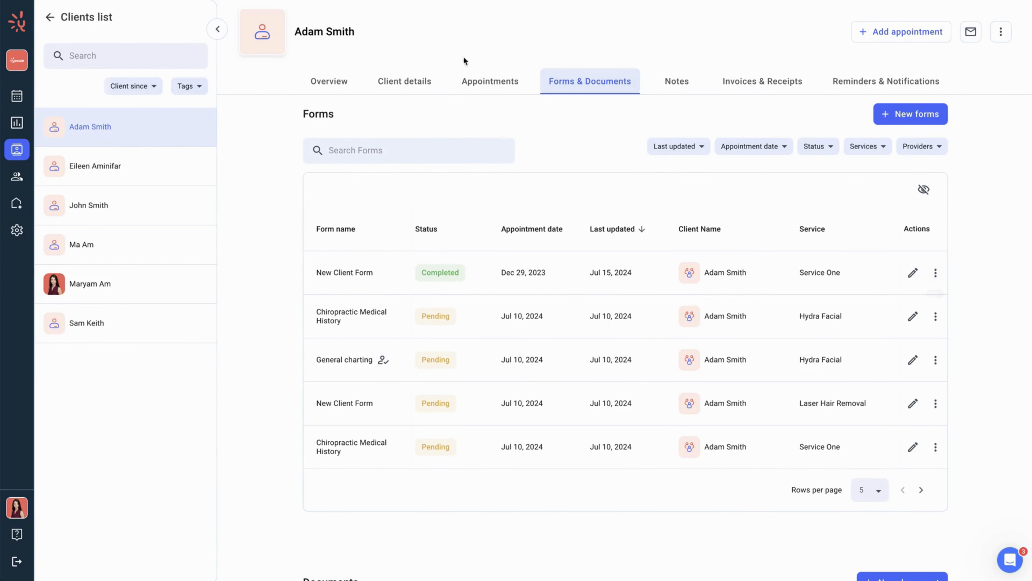
- Email Adam Smith a read-only PDF of the completed New Client Form
left_click(935, 273)
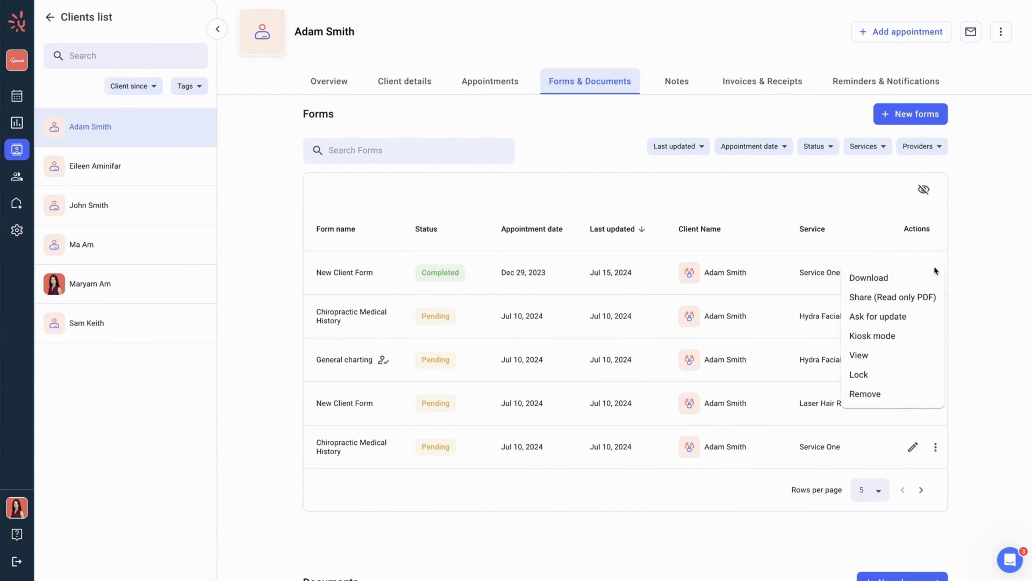
left_click(892, 297)
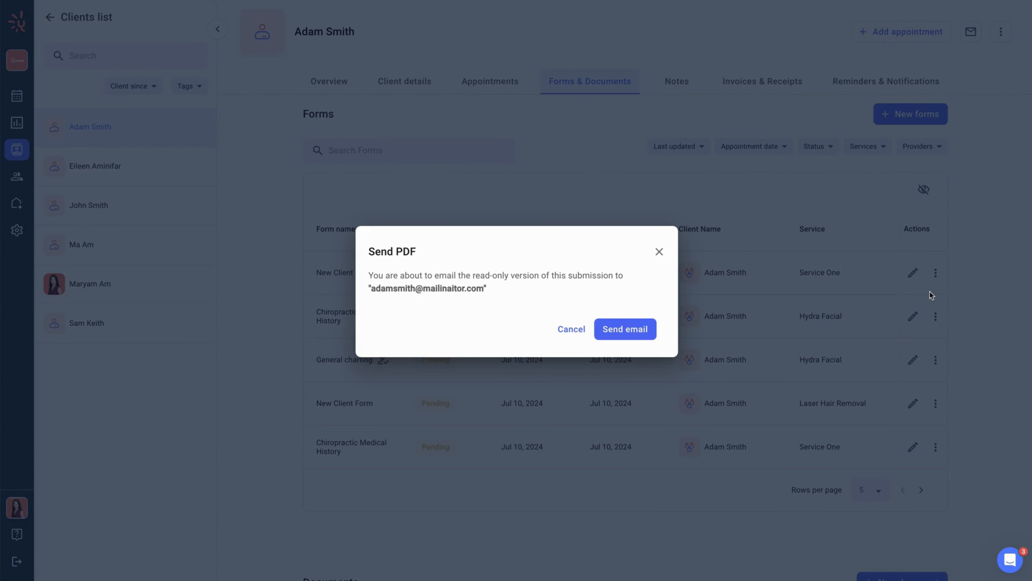
left_click(624, 328)
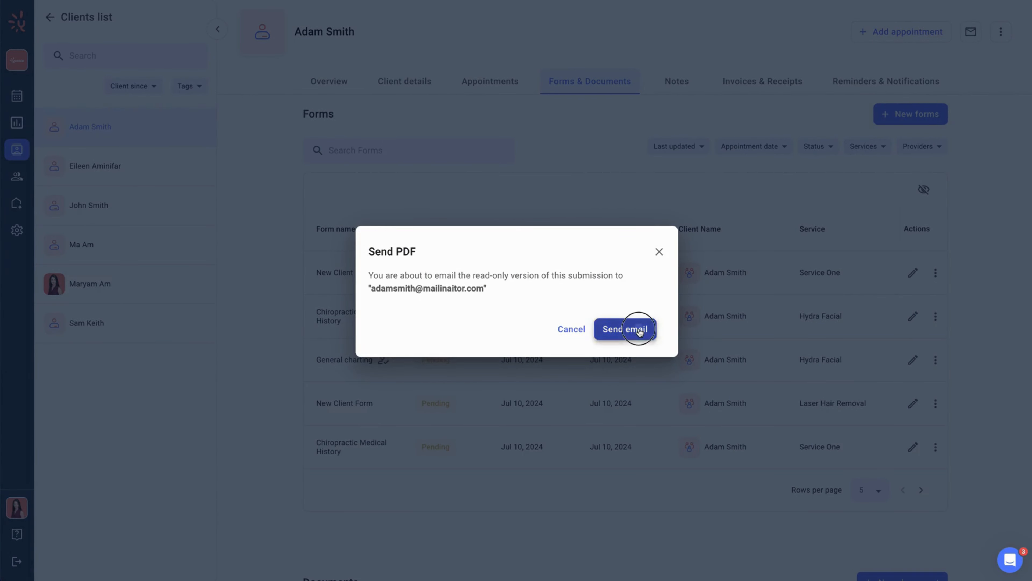
left_click(624, 329)
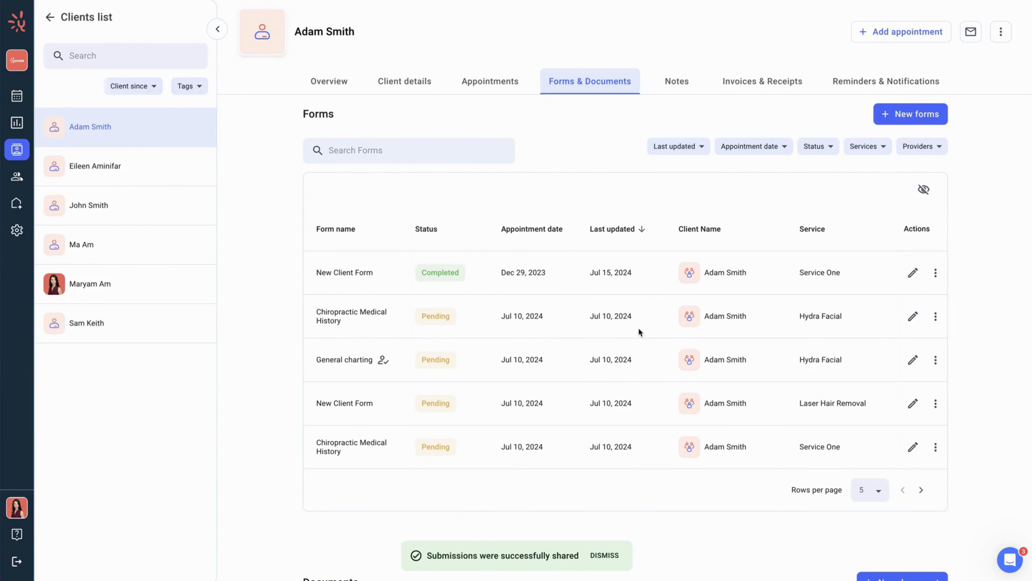
left_click(935, 272)
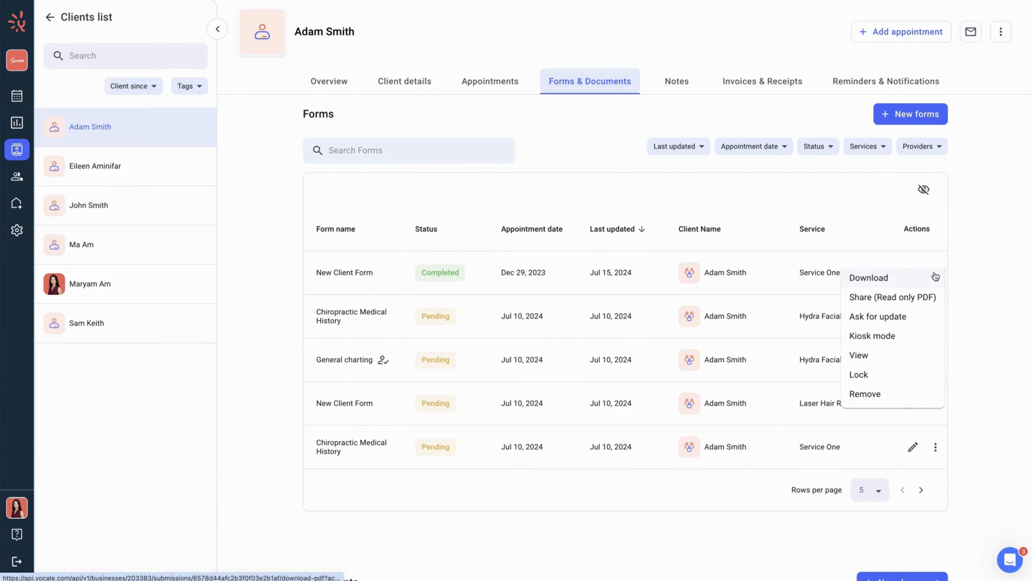
mouse_move(926, 319)
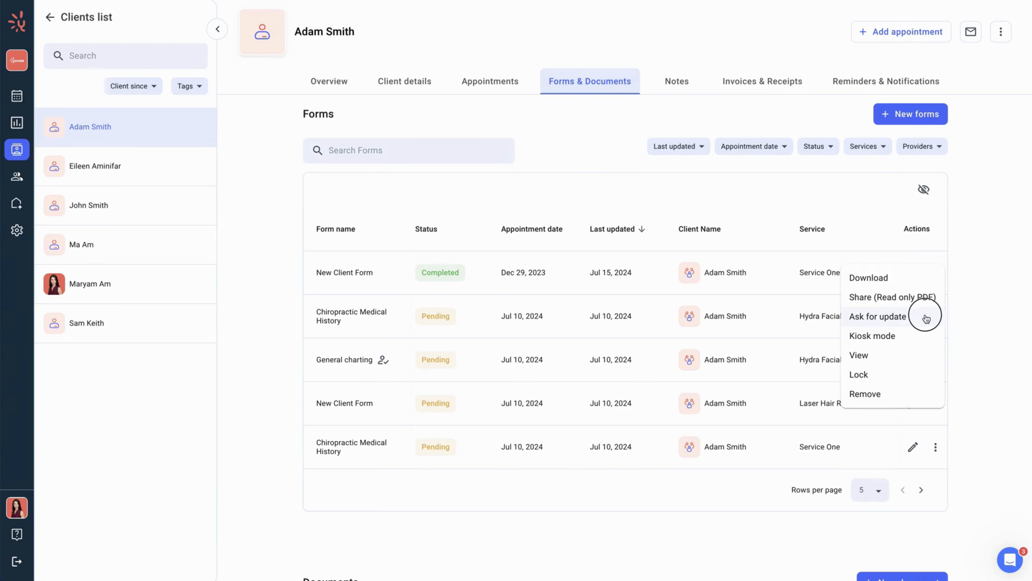
left_click(876, 316)
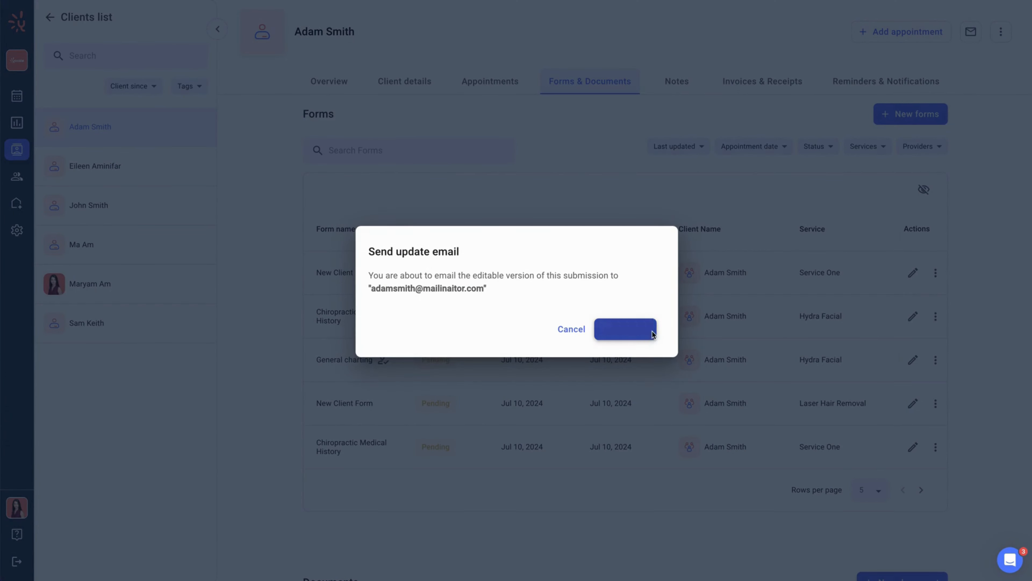
left_click(625, 329)
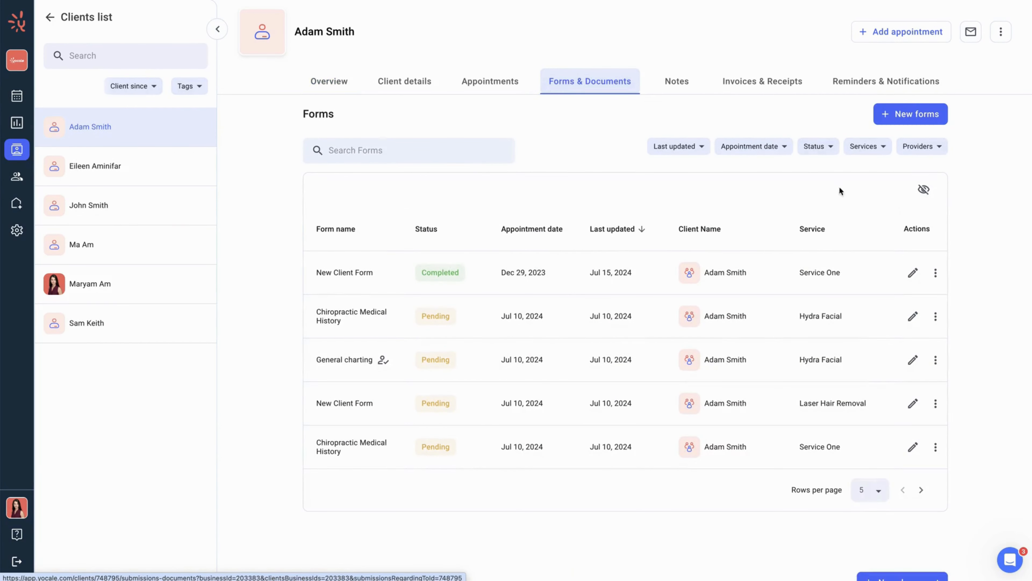
- Lock the New Client Form submission so it shows as Locked
left_click(935, 273)
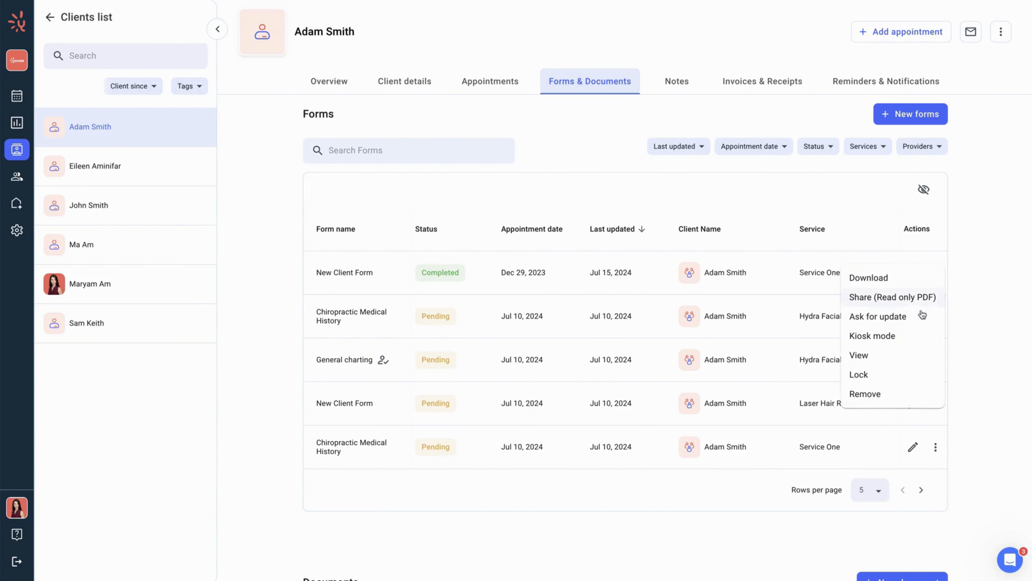
left_click(858, 375)
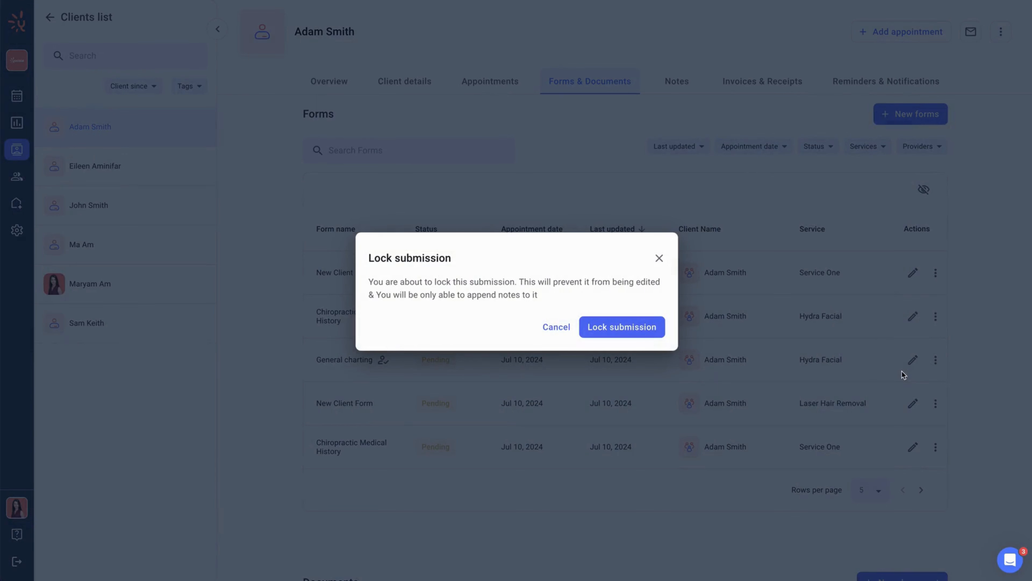
left_click(621, 326)
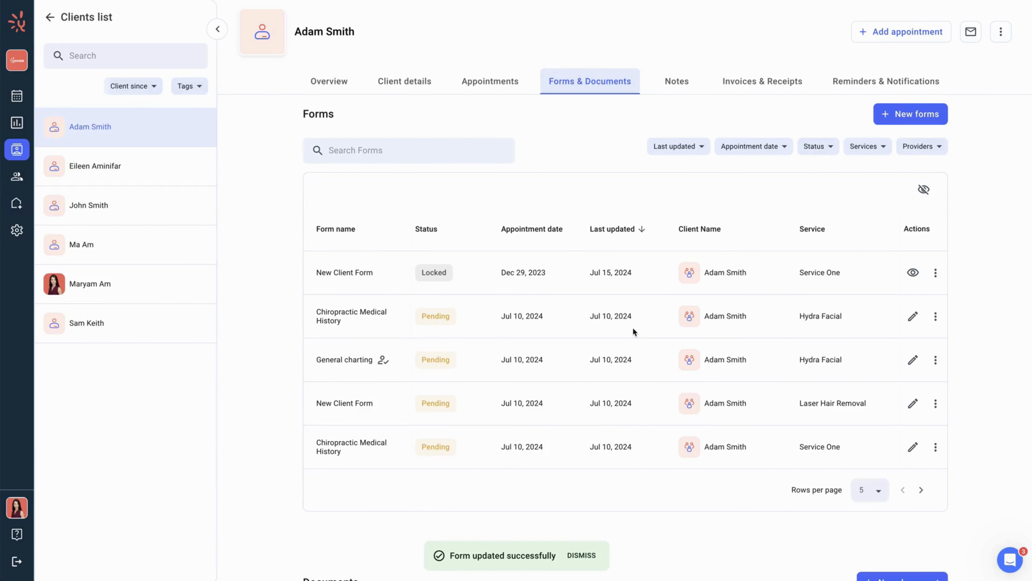
mouse_move(819, 293)
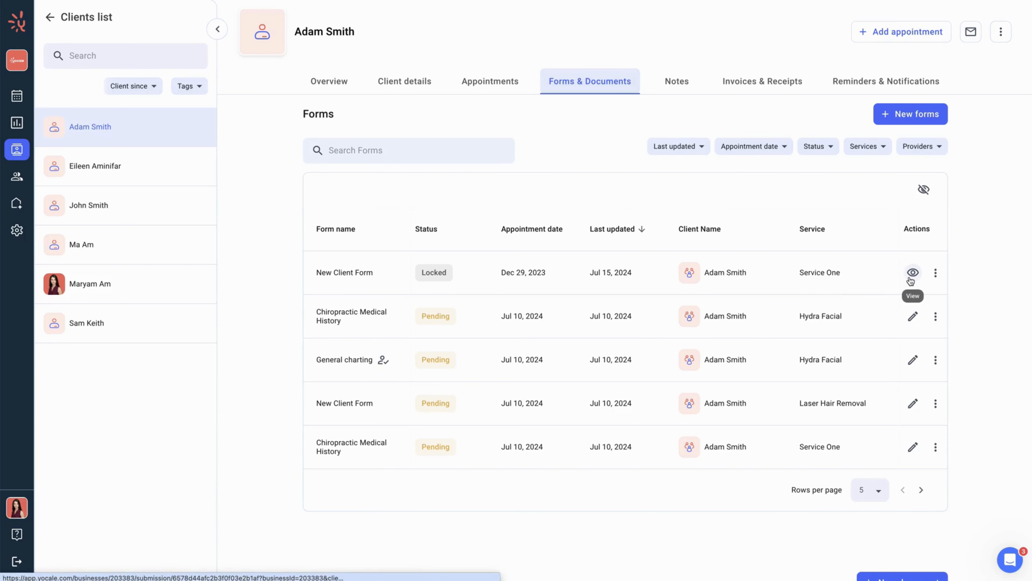
- View the locked form, then send a follow-up email for the Hydra Facial Chiropractic Medical History form
left_click(912, 272)
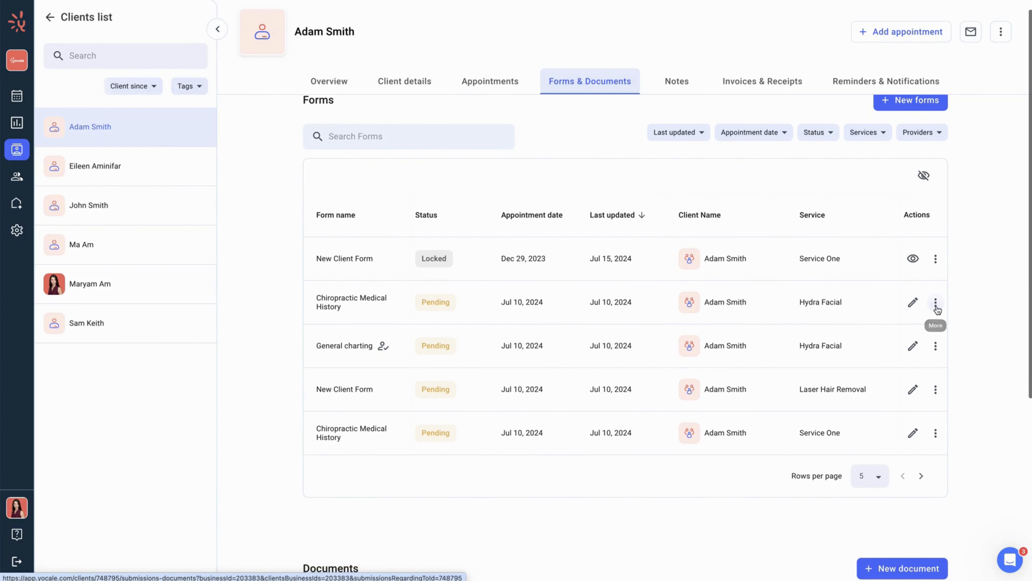
left_click(936, 302)
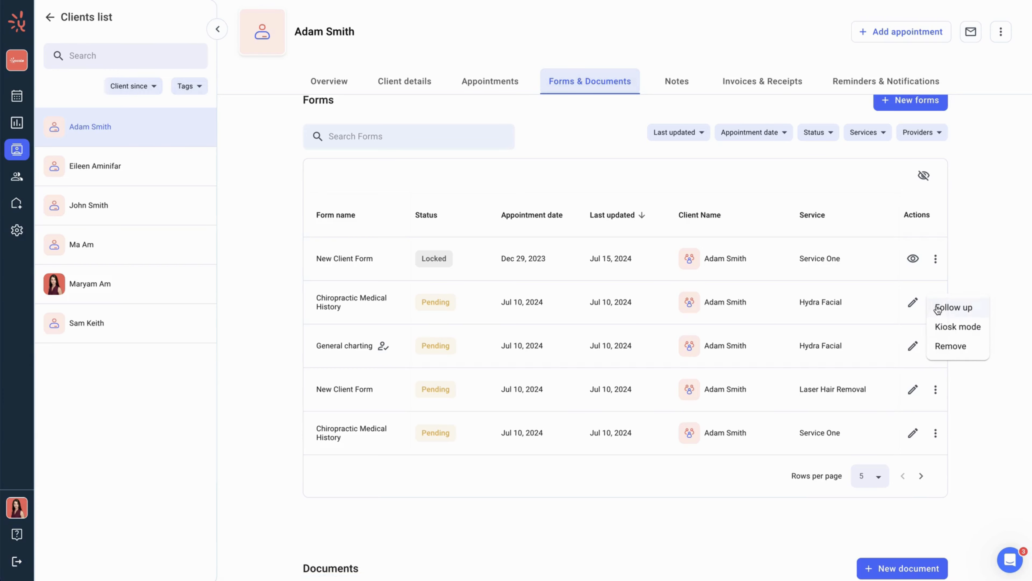
left_click(953, 307)
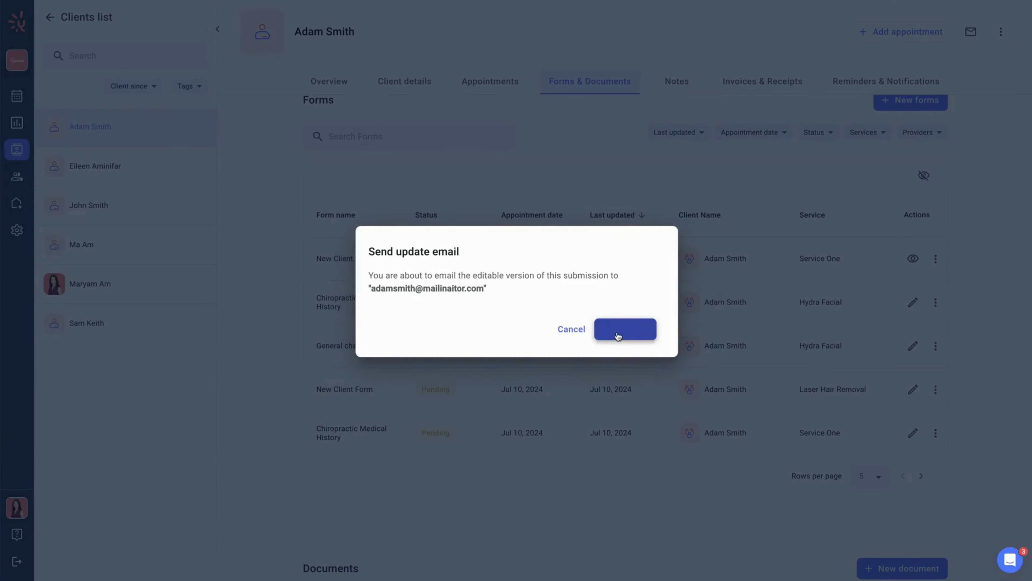
left_click(624, 329)
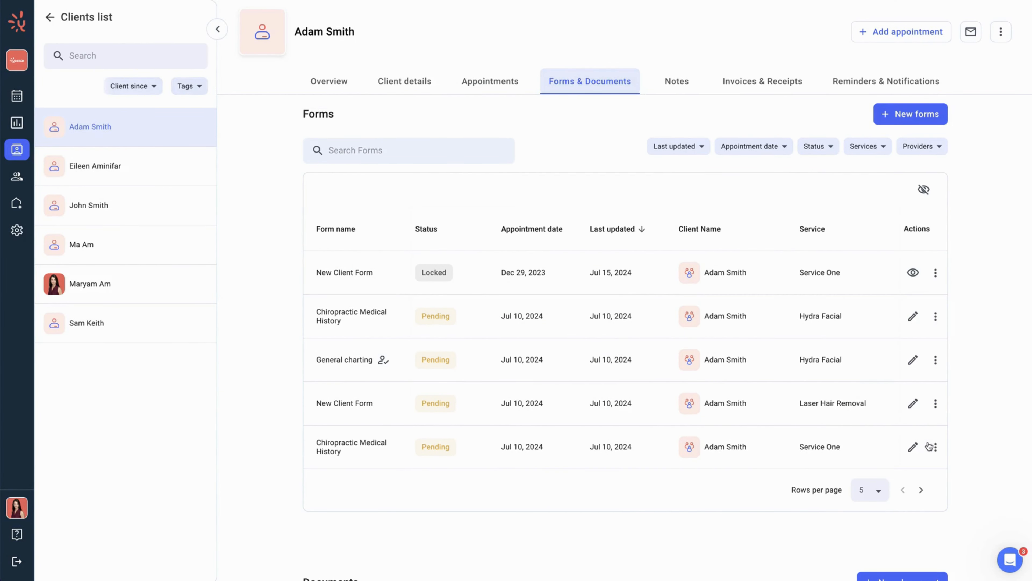
left_click(935, 447)
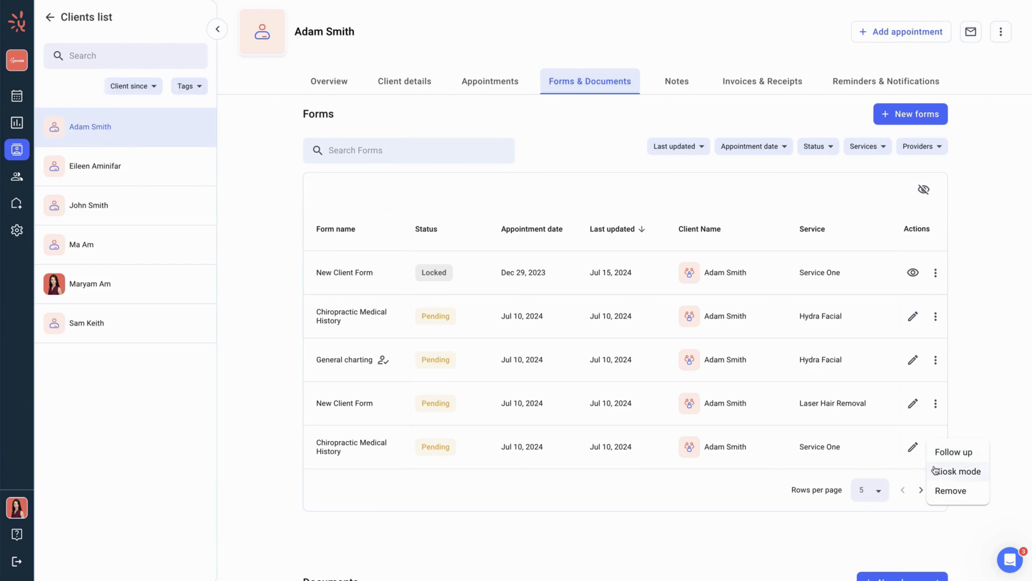
left_click(957, 470)
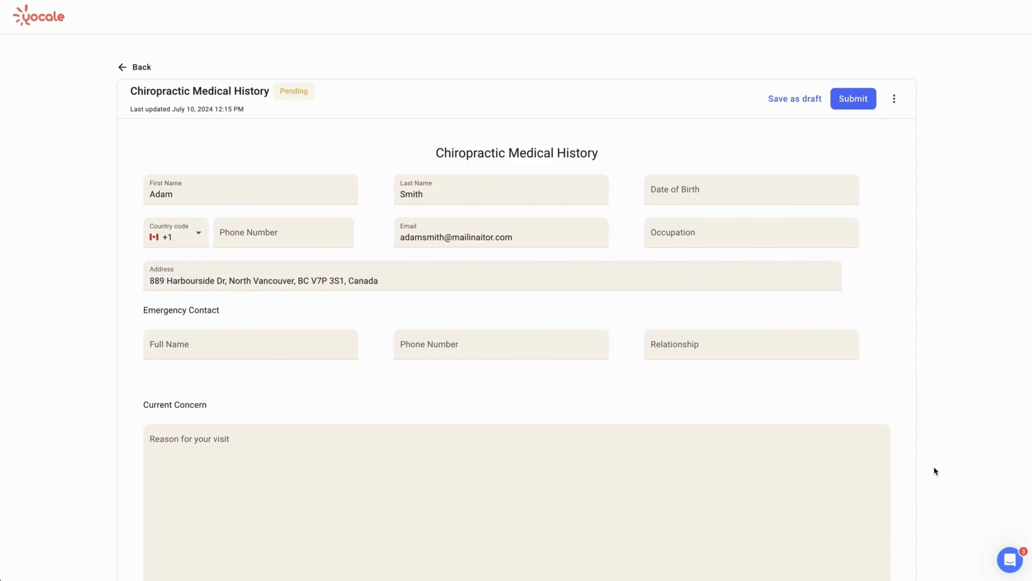
scroll("down", 3)
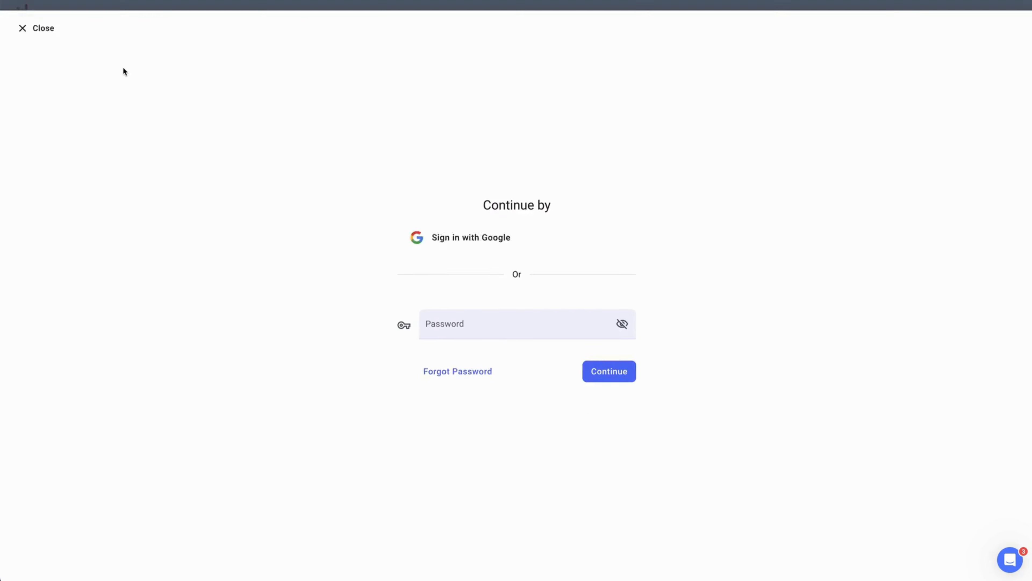
left_click(608, 371)
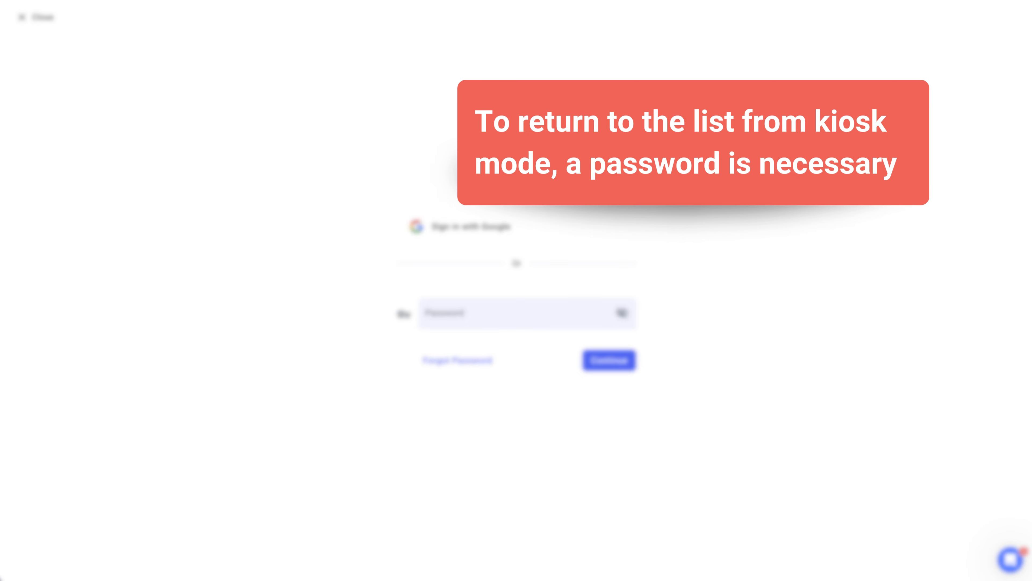
left_click(608, 361)
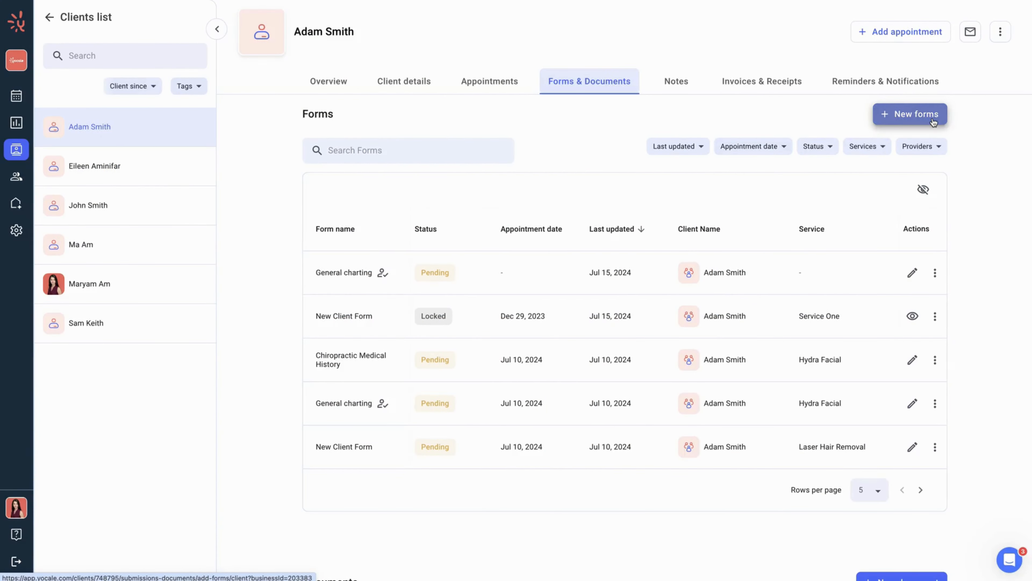
- Add the Dermal Filler Consent form so it appears as Pending in Adam Smith's list
left_click(909, 114)
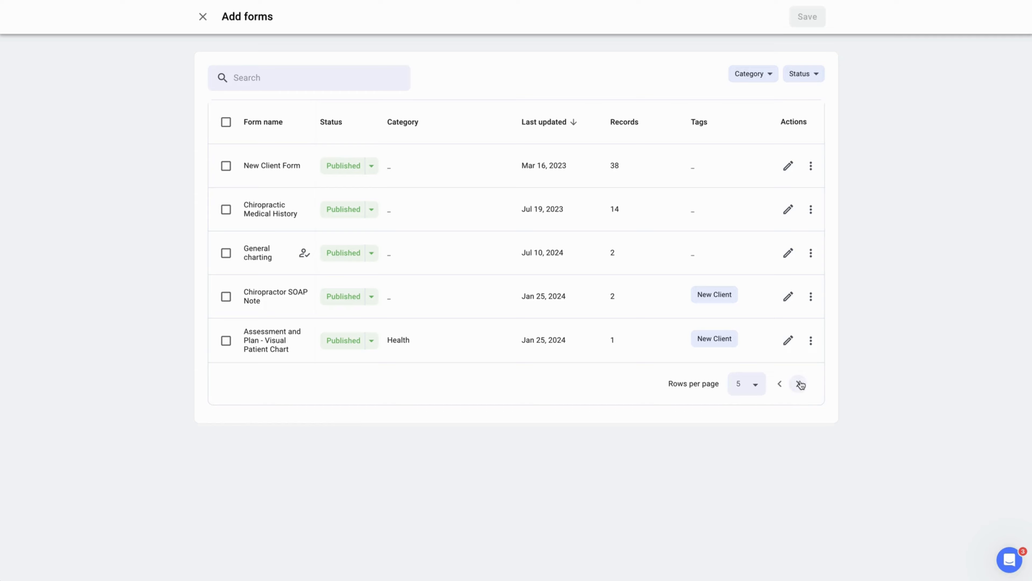
left_click(800, 384)
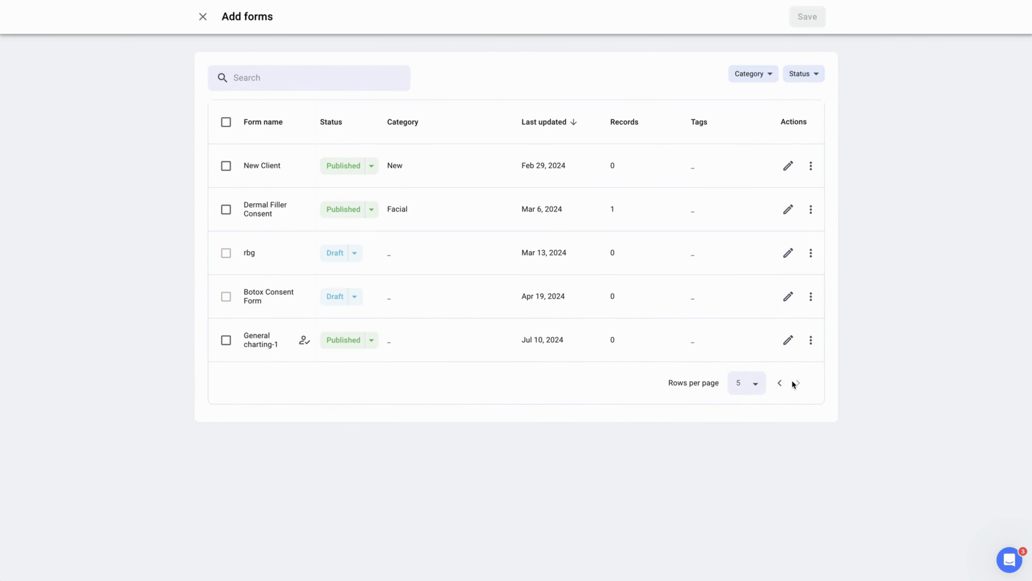
mouse_move(225, 209)
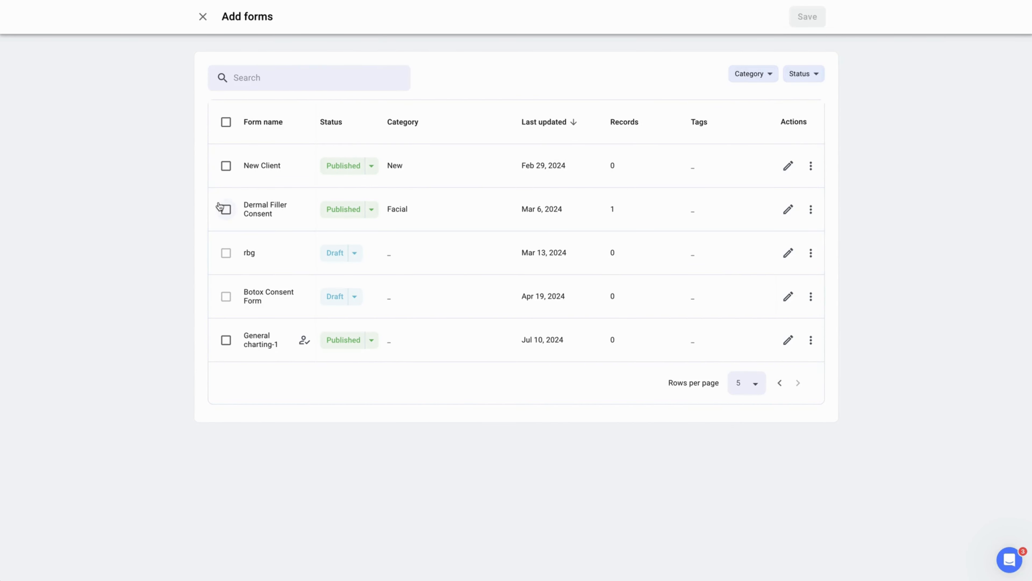
left_click(226, 209)
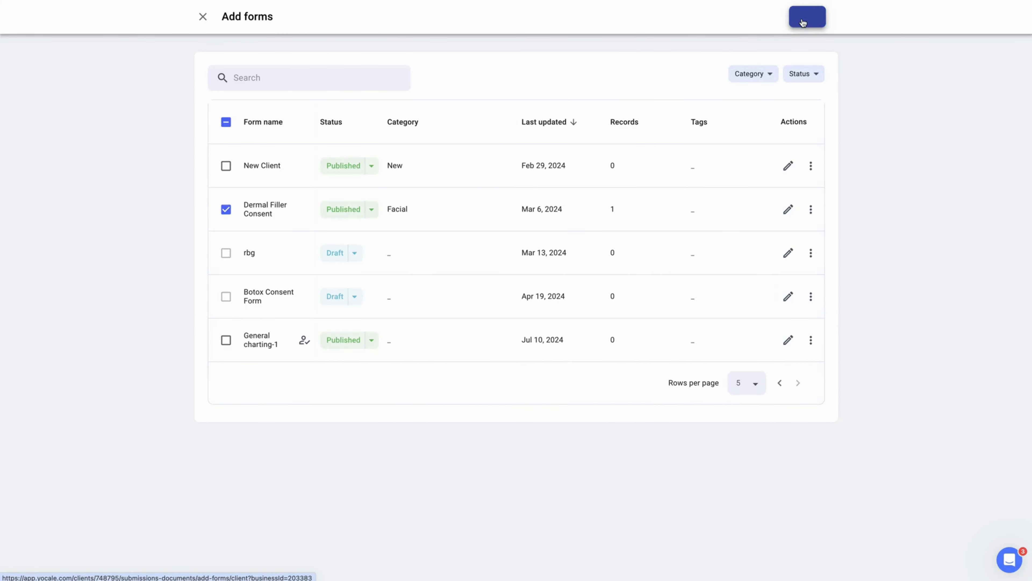
left_click(807, 17)
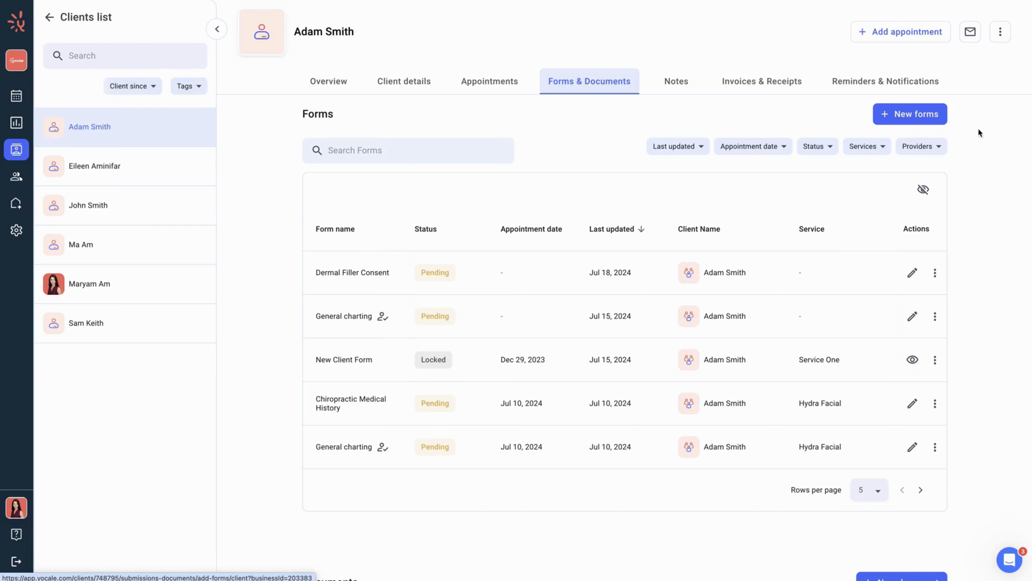